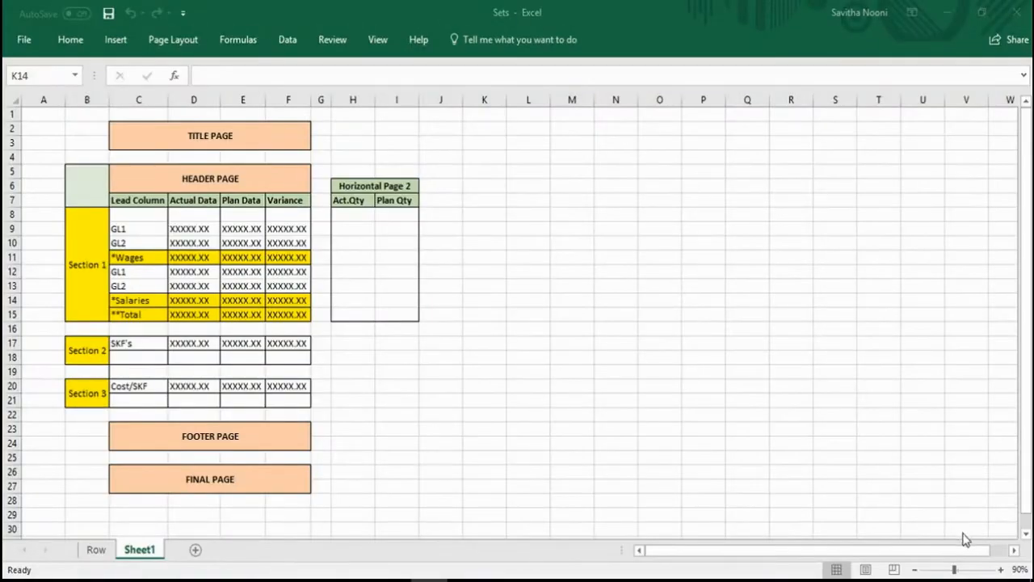
pyautogui.moveTo(453, 383)
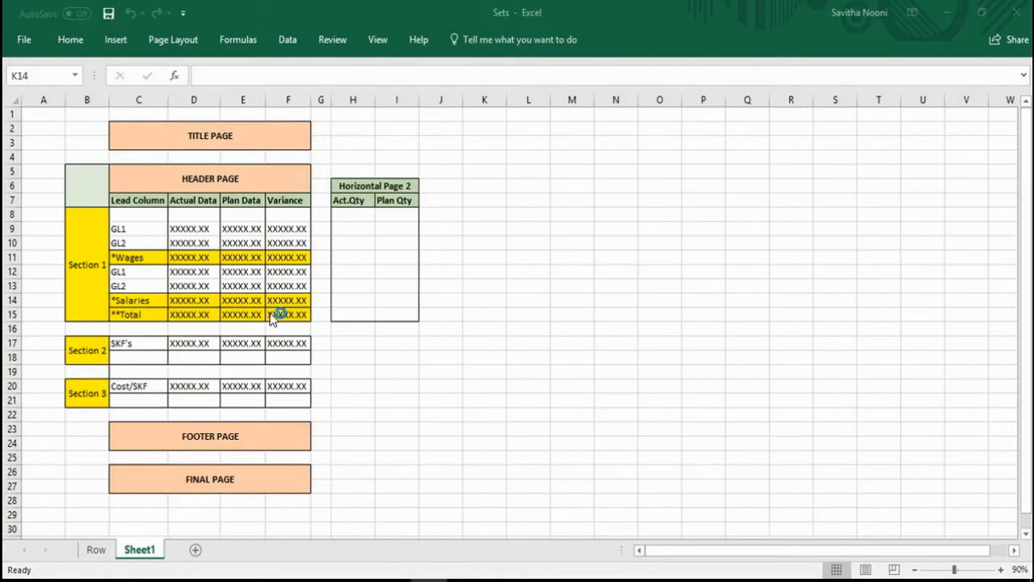
# Insert two blank columns before the report layout so it starts in column D.
pyautogui.click(484, 301)
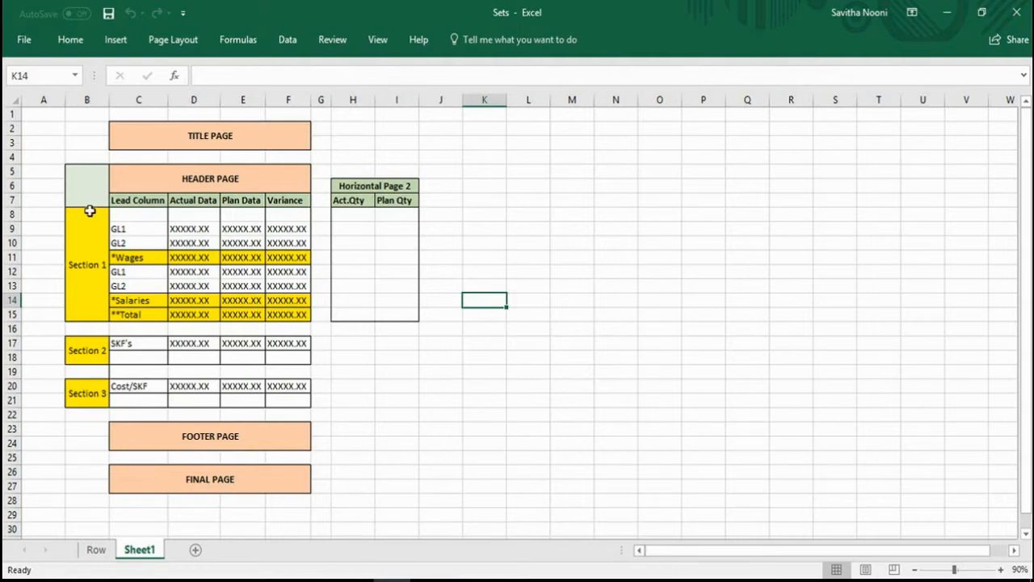
pyautogui.click(86, 99)
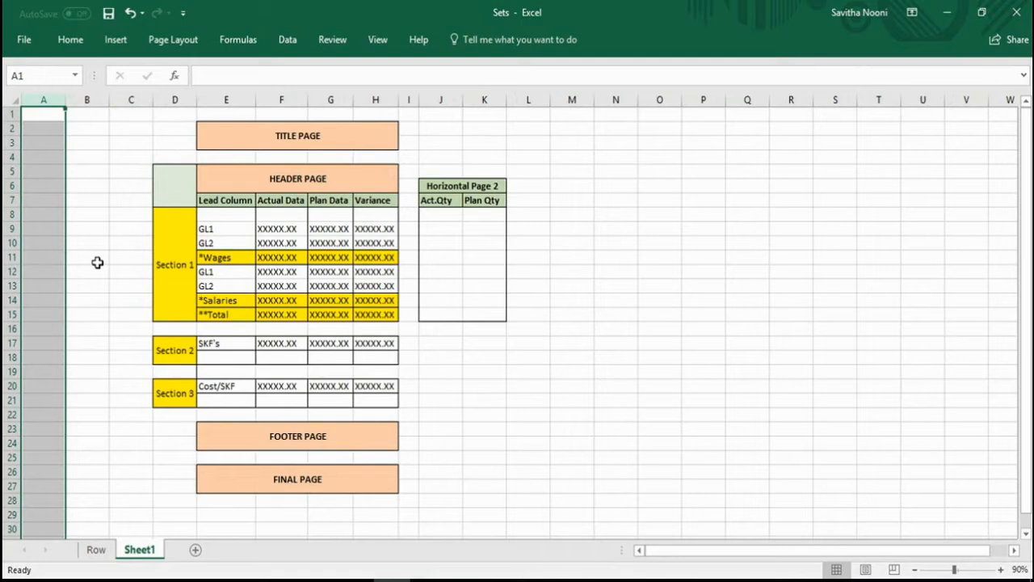
# Enter the bold header 'Cost Center Group' in cell B3.
pyautogui.click(87, 142)
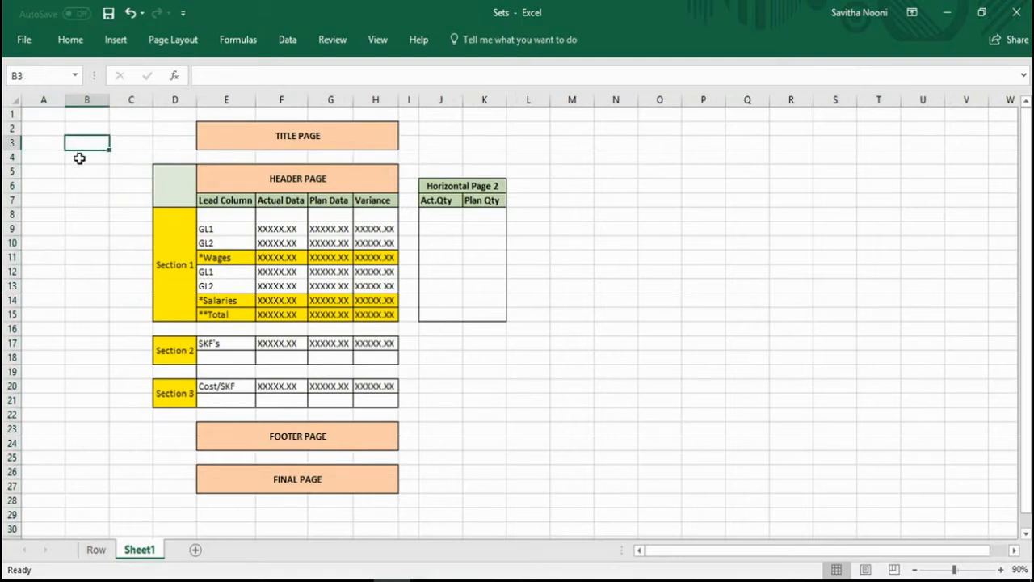
pyautogui.write('c')
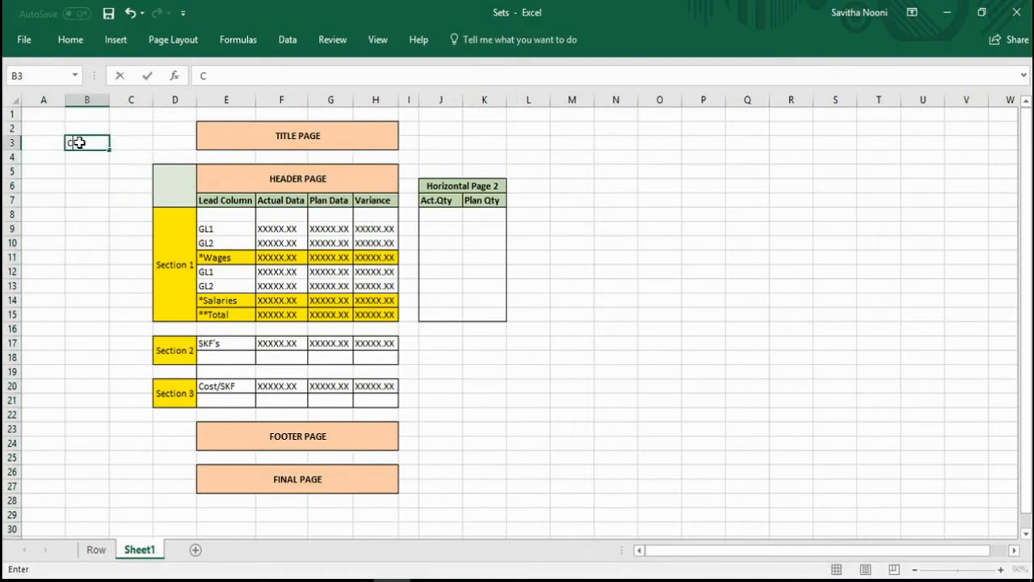
pyautogui.write('ost')
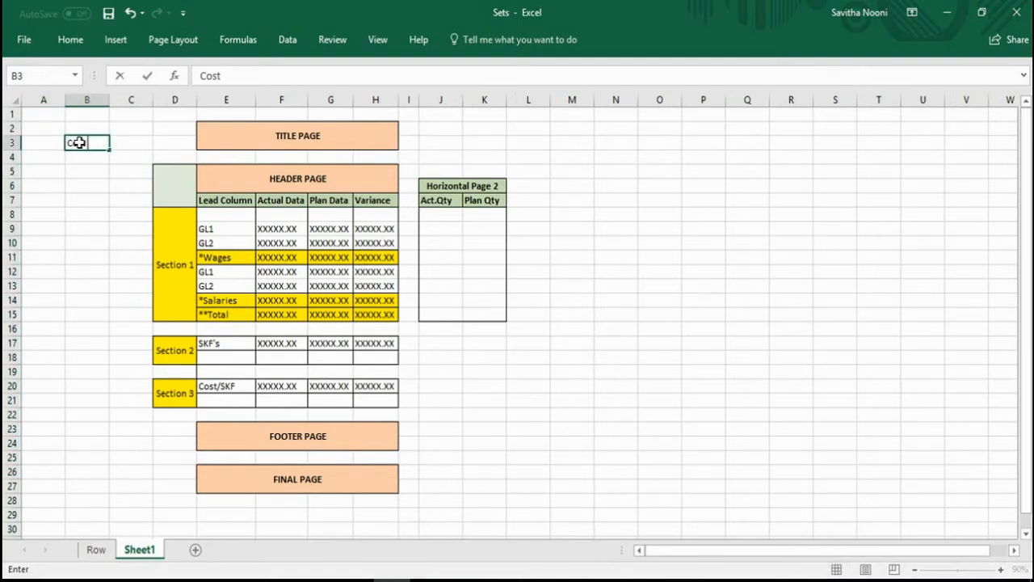
pyautogui.write('Center Group')
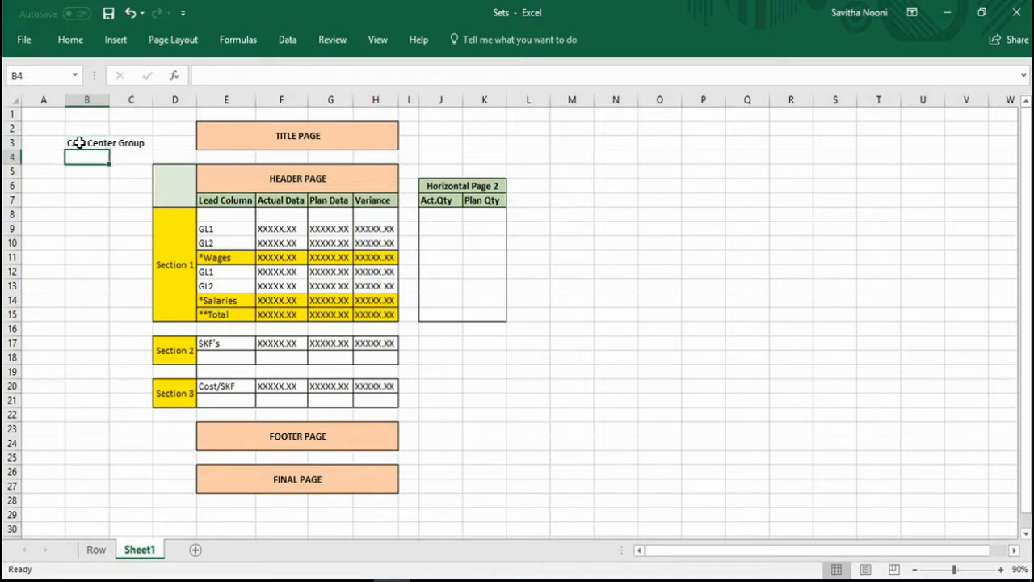
# Enter CCTR1 in B4 and CCTR2 in B5 below the header.
pyautogui.write('CCT')
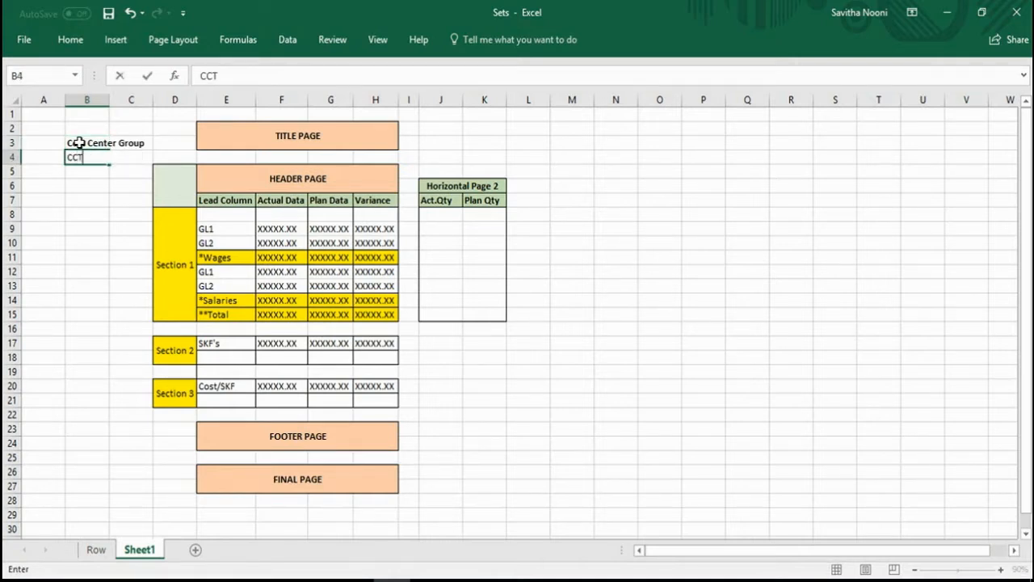
pyautogui.write('R')
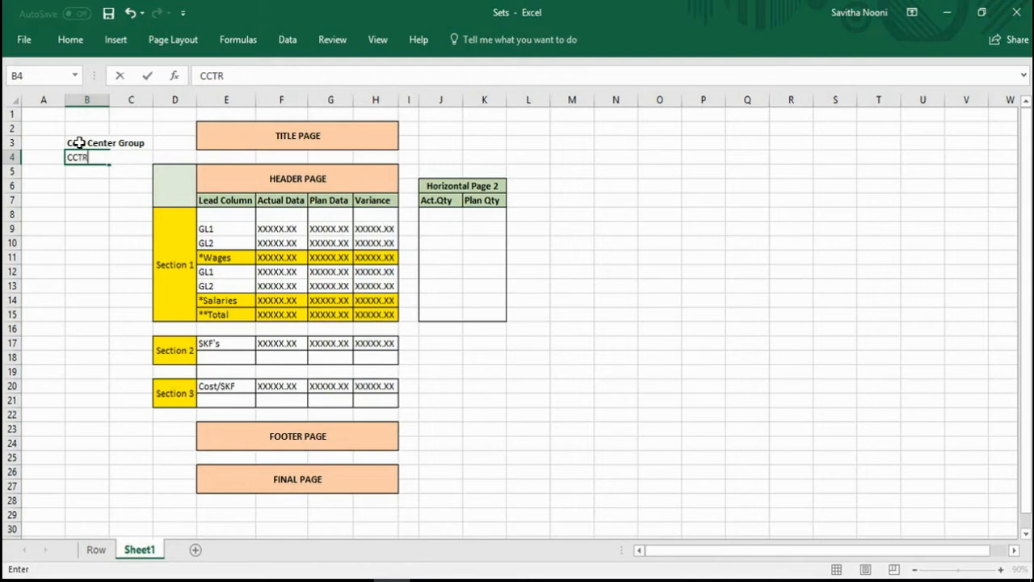
pyautogui.write('1')
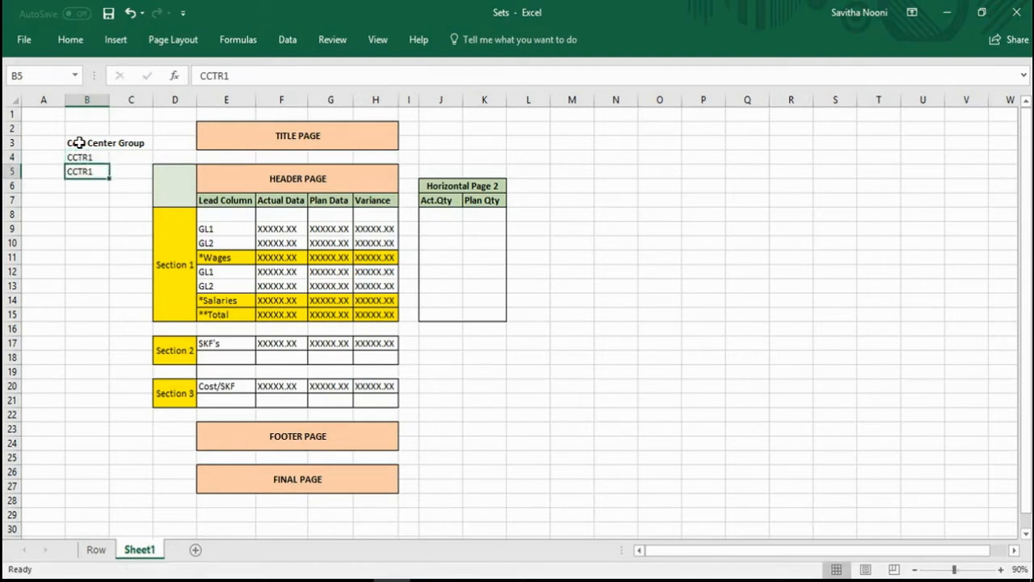
pyautogui.write('CCTR2')
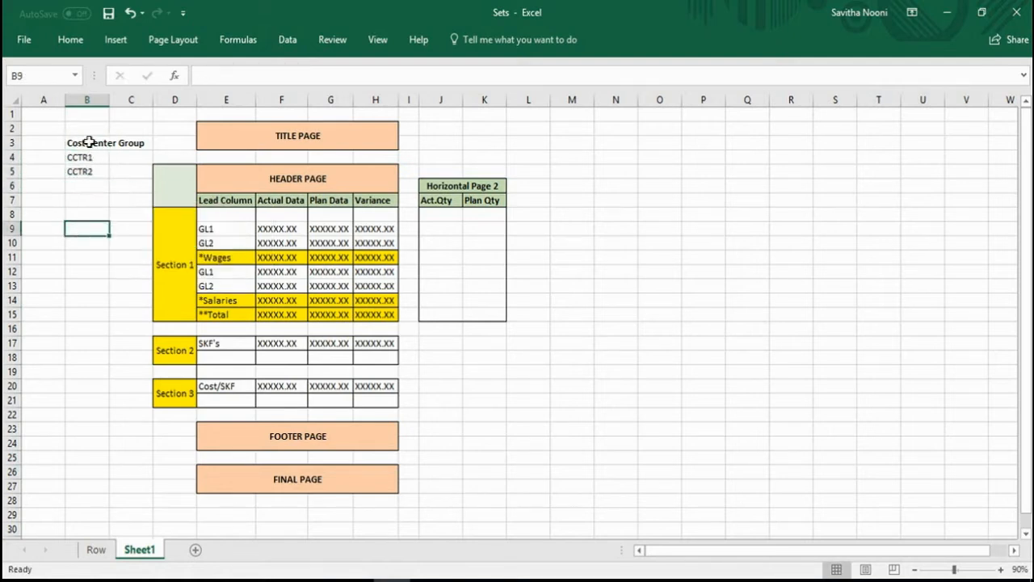
pyautogui.click(130, 143)
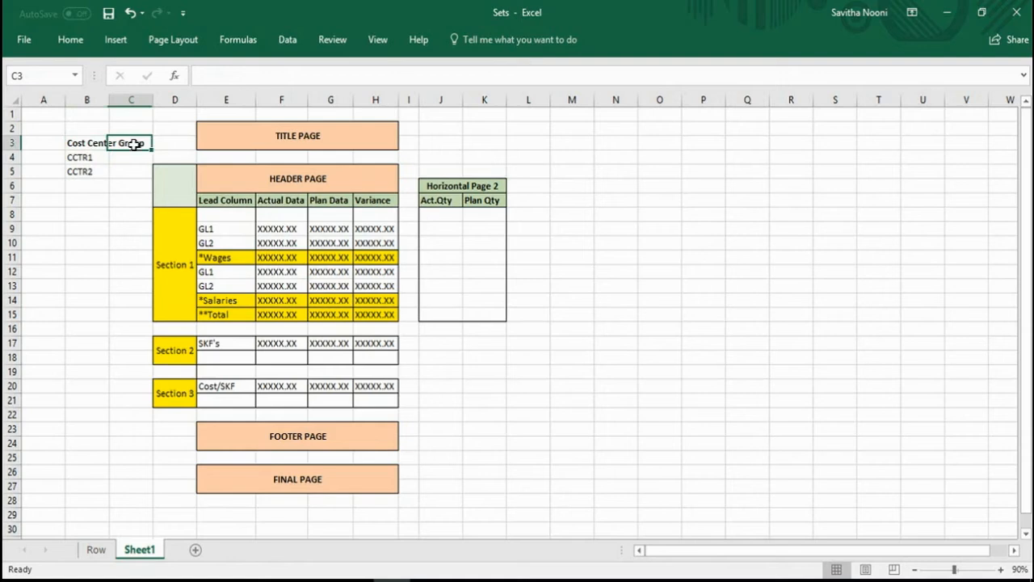
pyautogui.click(86, 143)
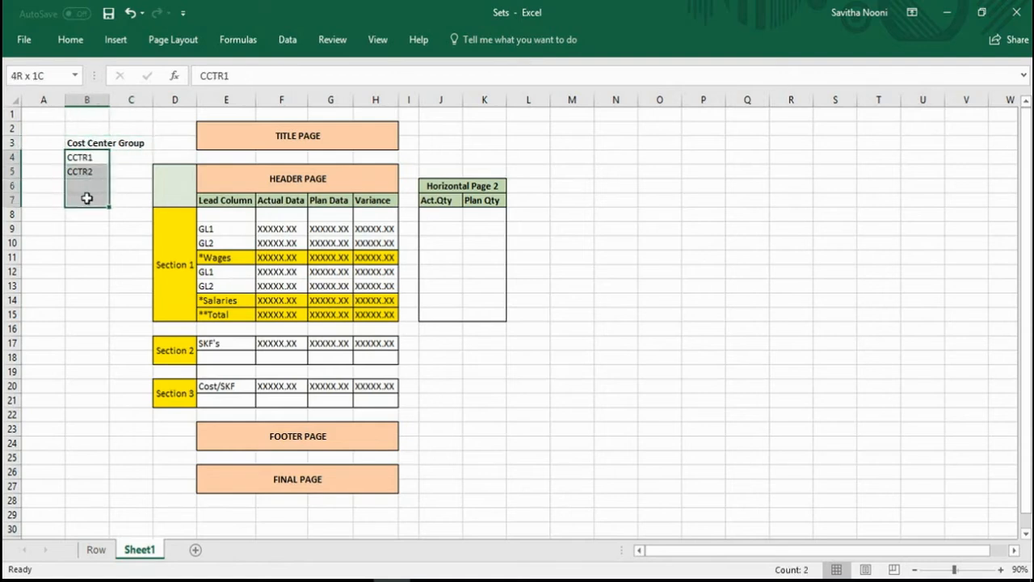
pyautogui.click(87, 151)
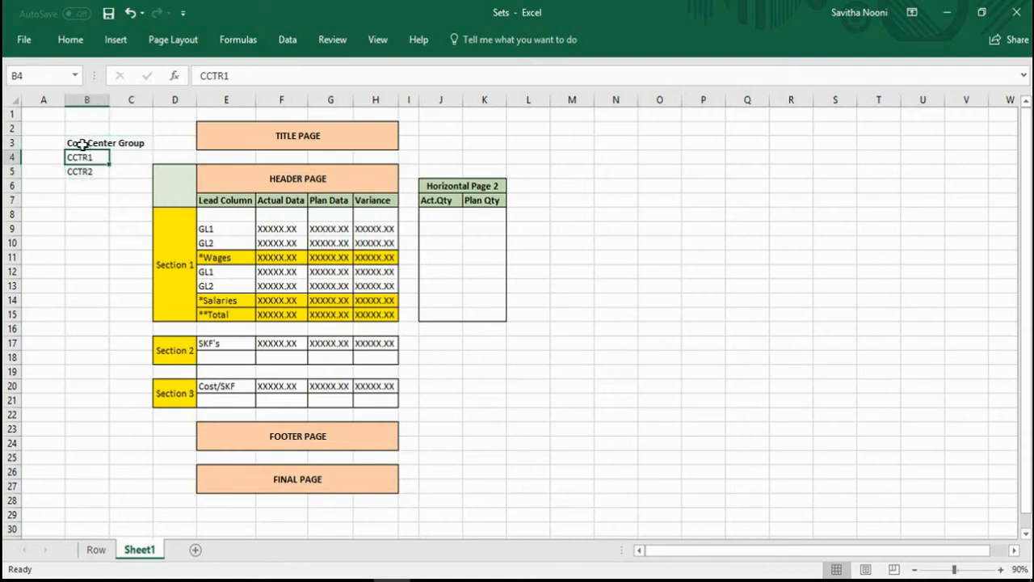
pyautogui.click(86, 142)
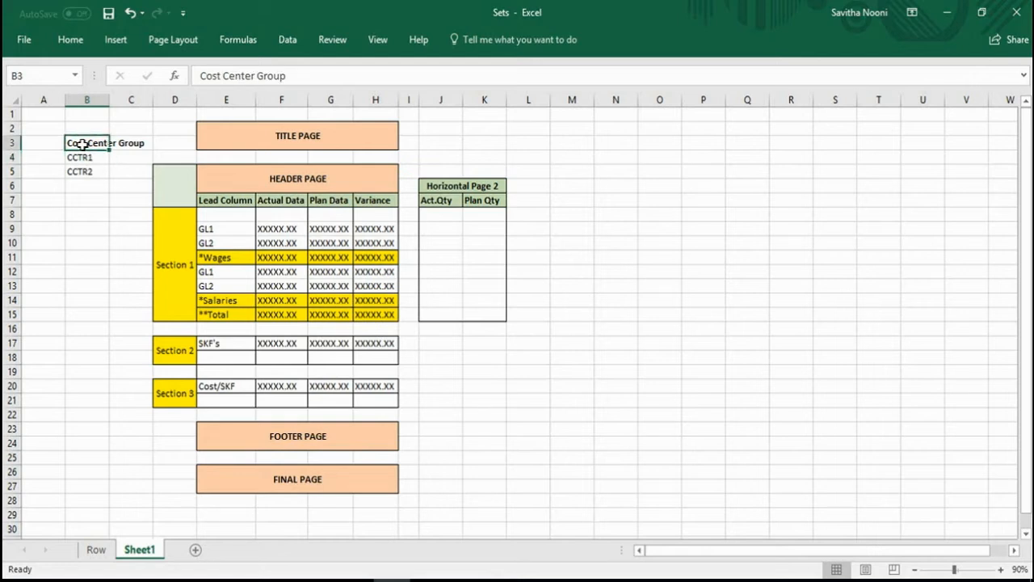
pyautogui.click(86, 157)
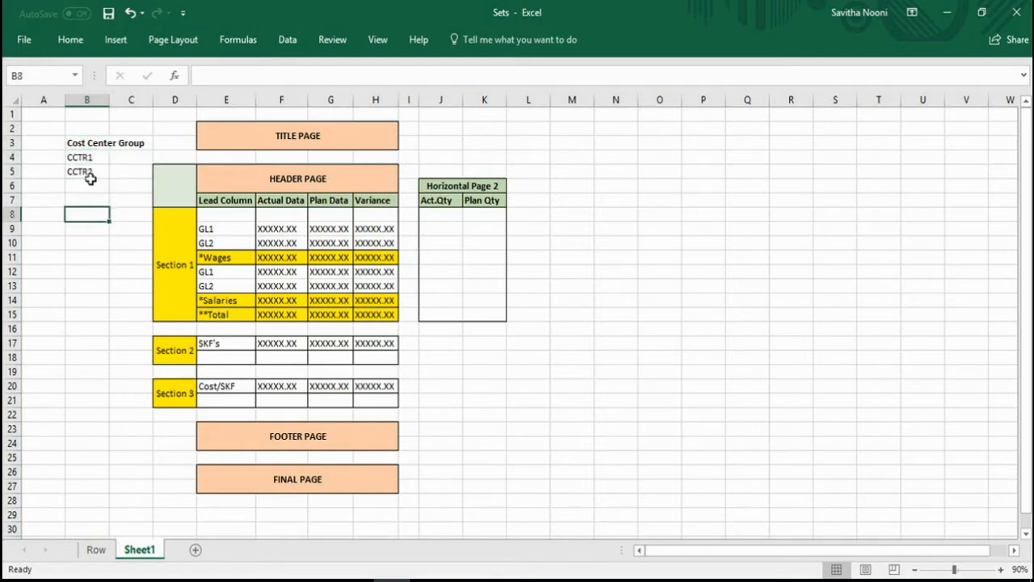
pyautogui.click(87, 185)
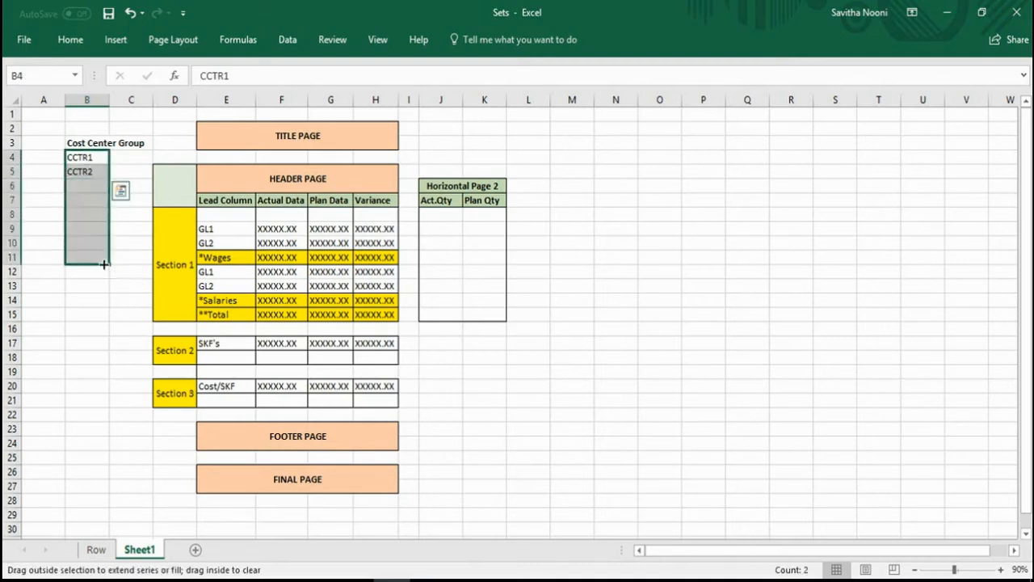
# AutoFill the cost center series from B4:B5 down to B11, giving CCTR3–CCTR8.
pyautogui.moveTo(87, 259); pyautogui.dragTo(86, 257)
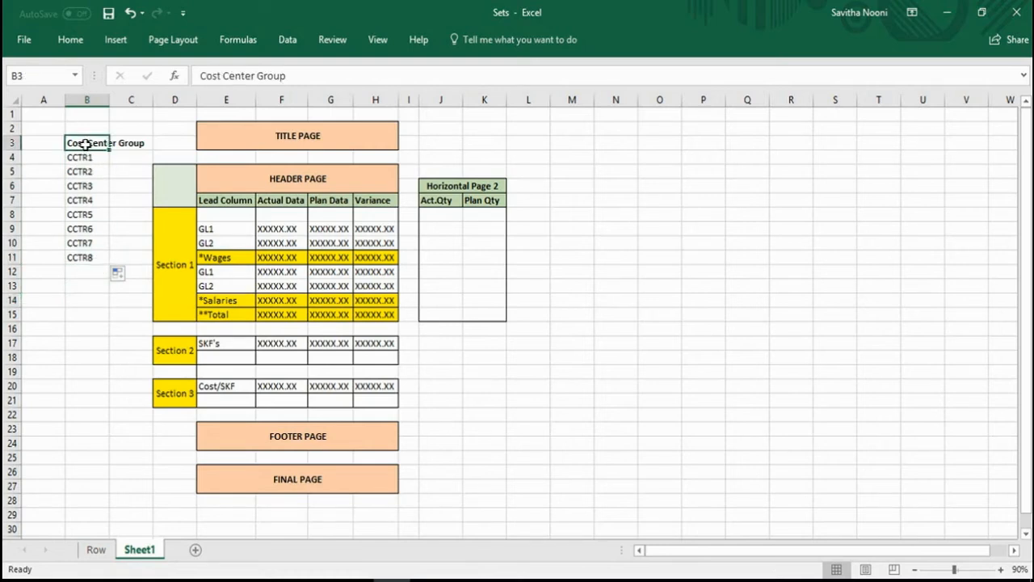
pyautogui.click(87, 157)
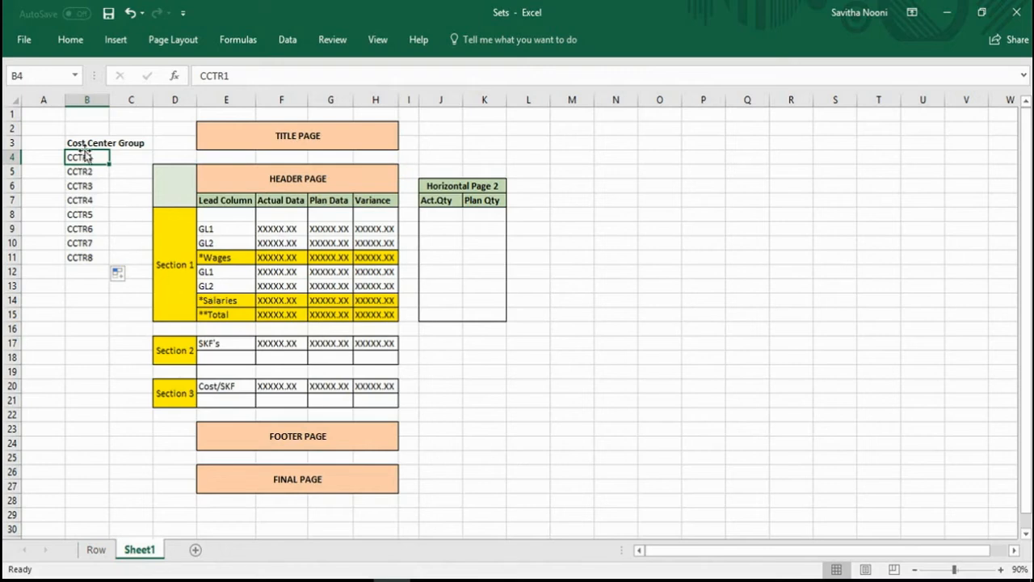
pyautogui.click(87, 142)
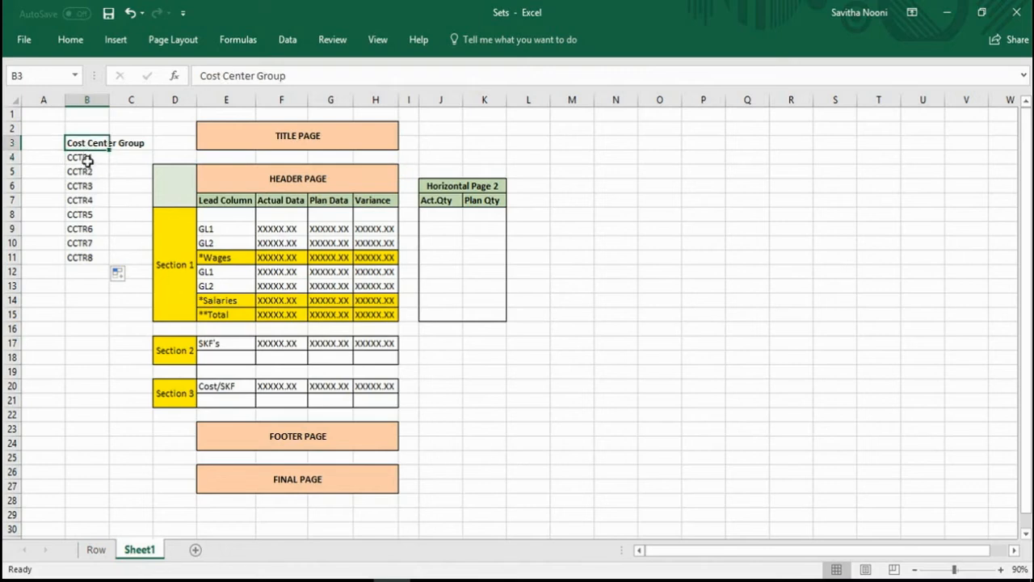
pyautogui.click(87, 157)
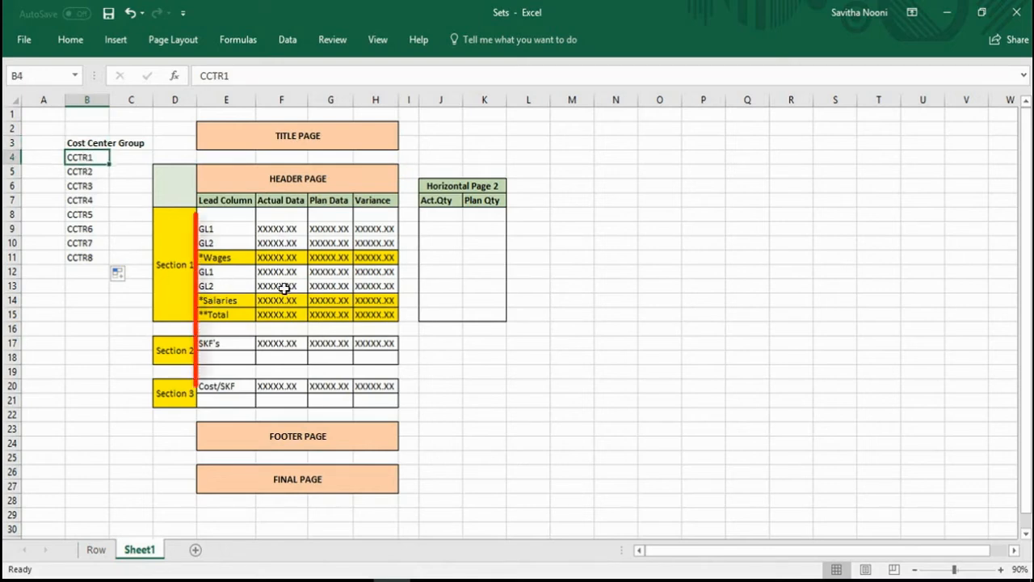